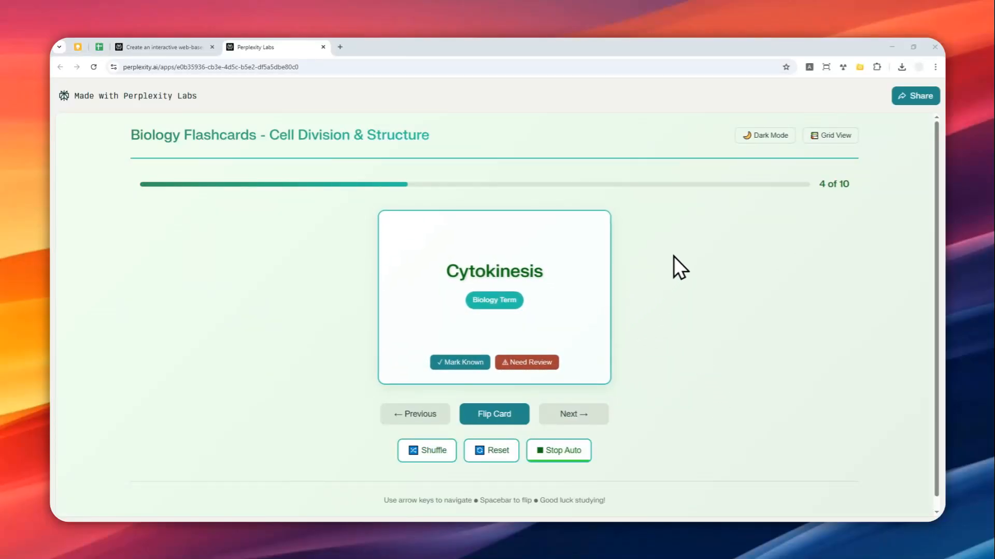
Step: Reset the deck to card 1, try Grid View and Dark Mode, then return to Light Mode single view
scroll(down, 3)
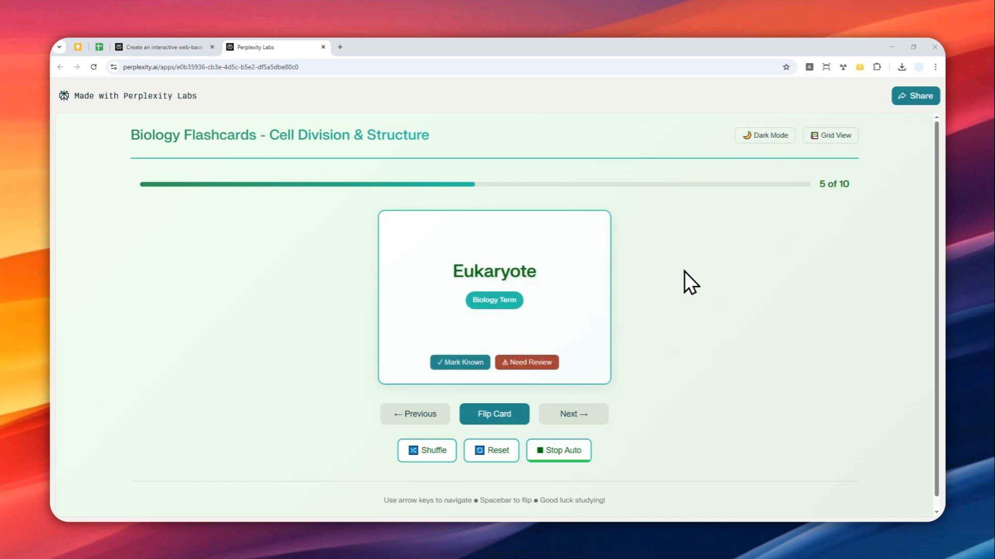
mouse_move(611, 452)
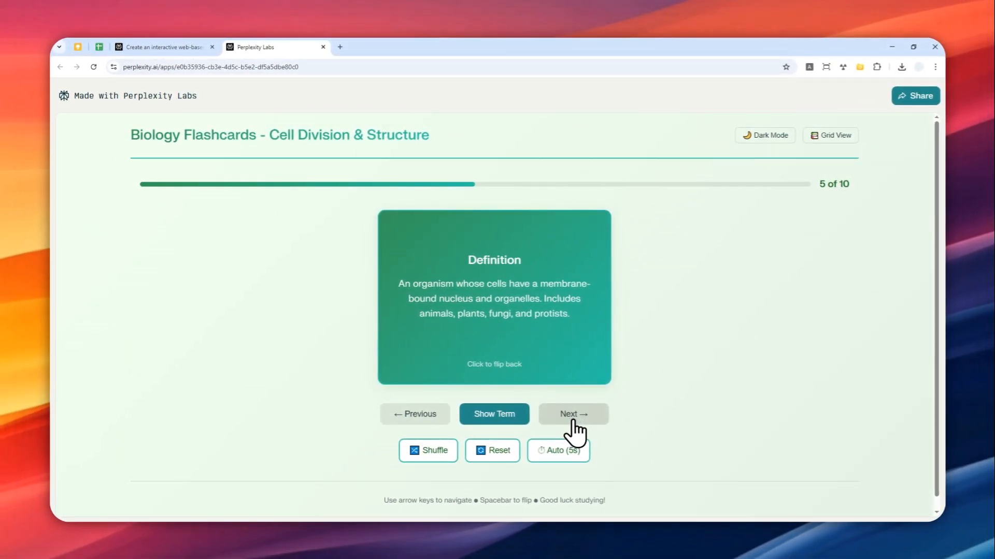
click(493, 450)
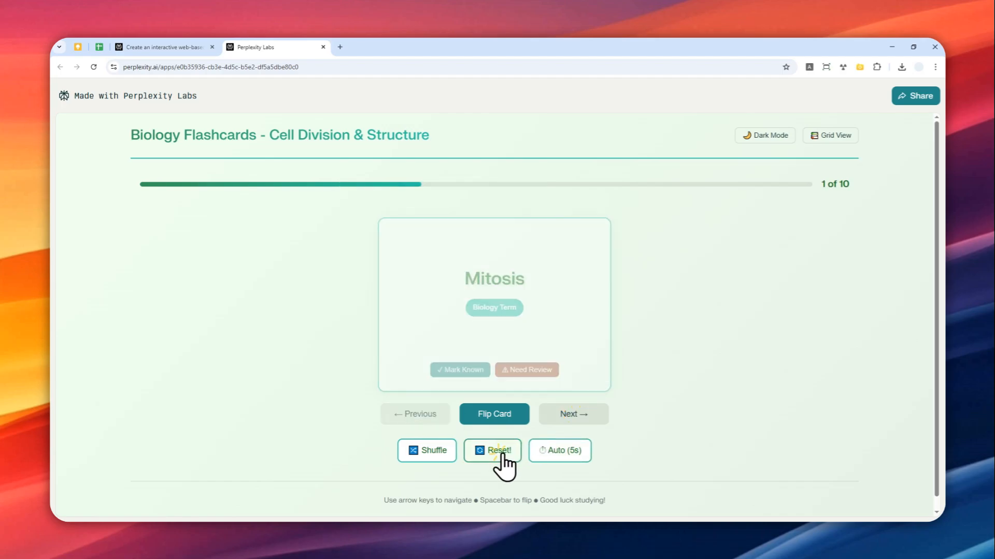
click(830, 135)
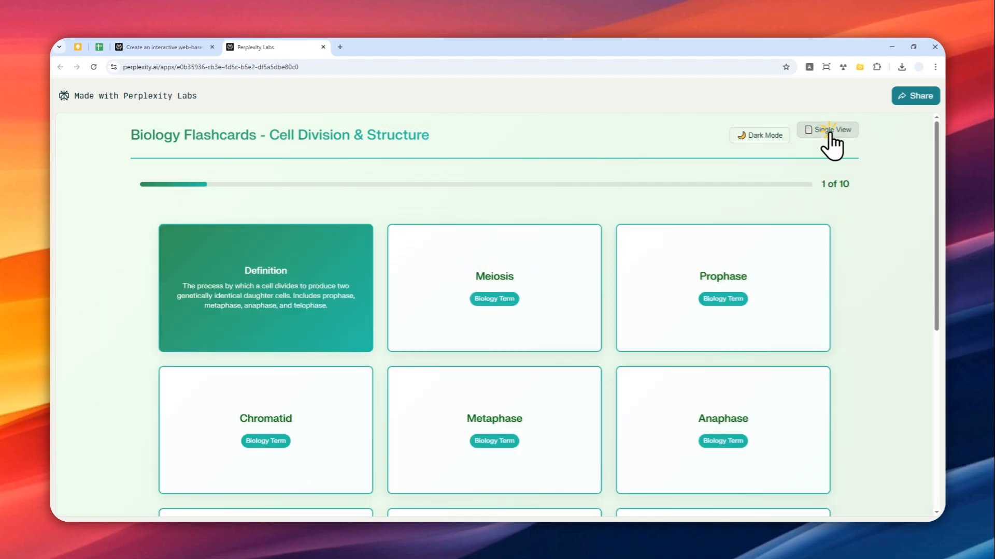
click(759, 135)
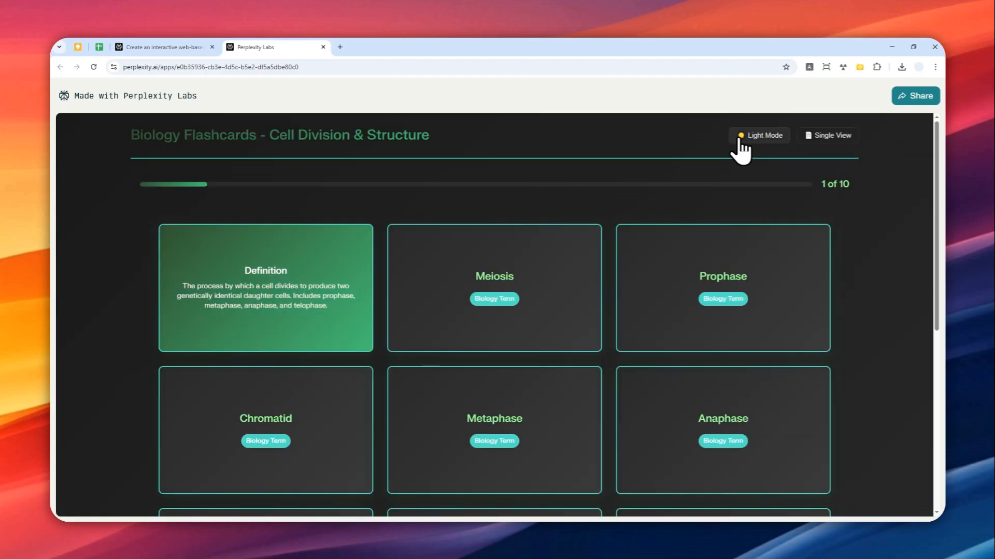
click(760, 135)
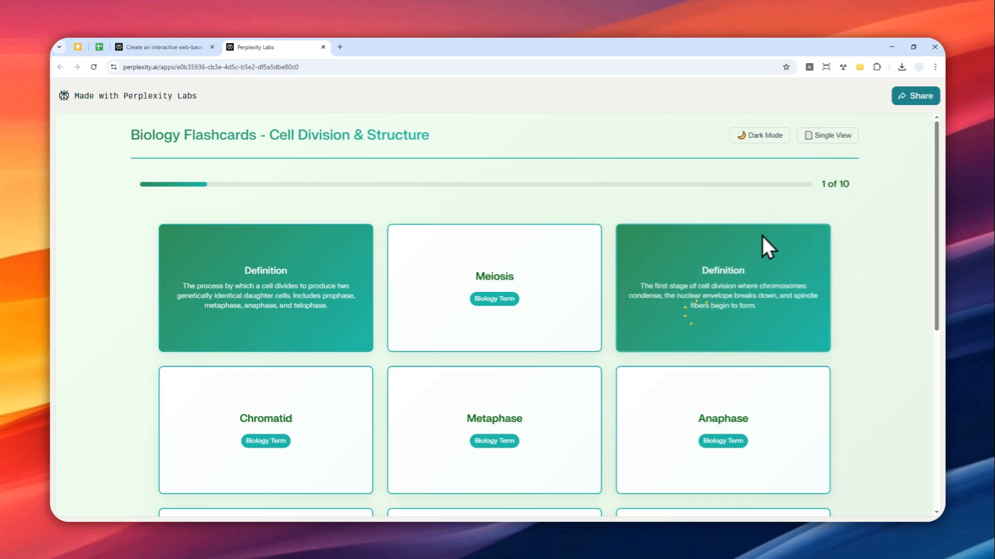
click(827, 135)
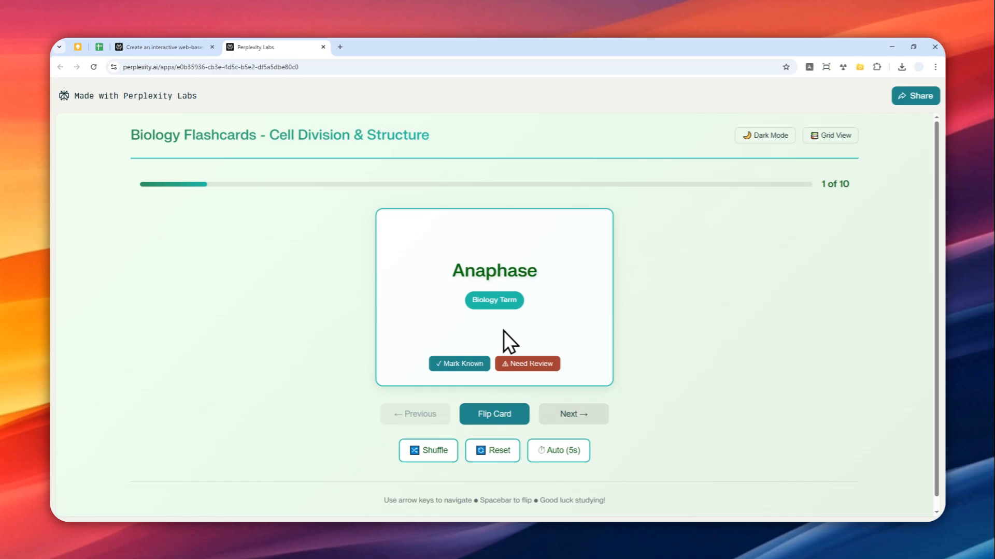
mouse_move(429, 205)
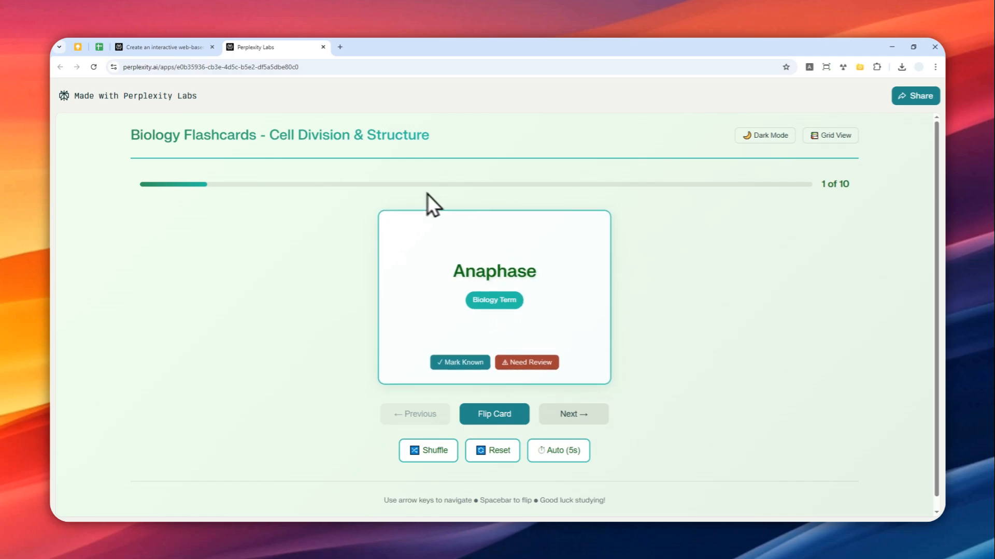
mouse_move(319, 222)
text(perp)
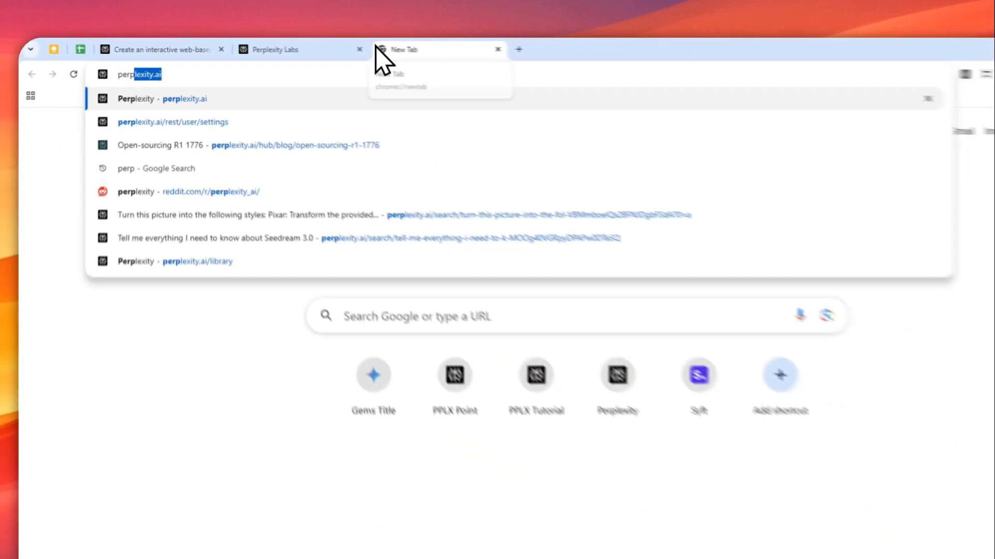
Step: Load perplexity.ai in the new tab and glance back at the flashcards app tab
click(135, 98)
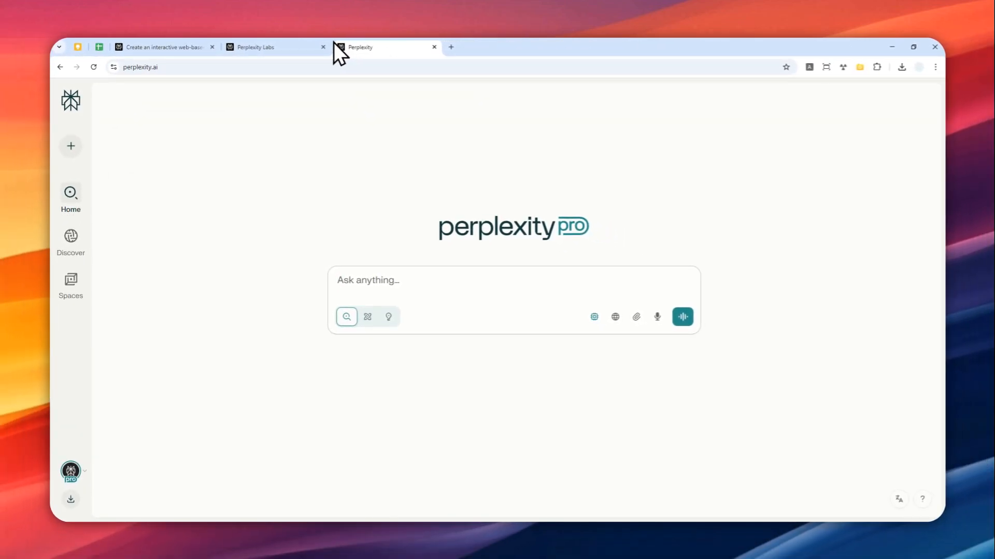
click(259, 48)
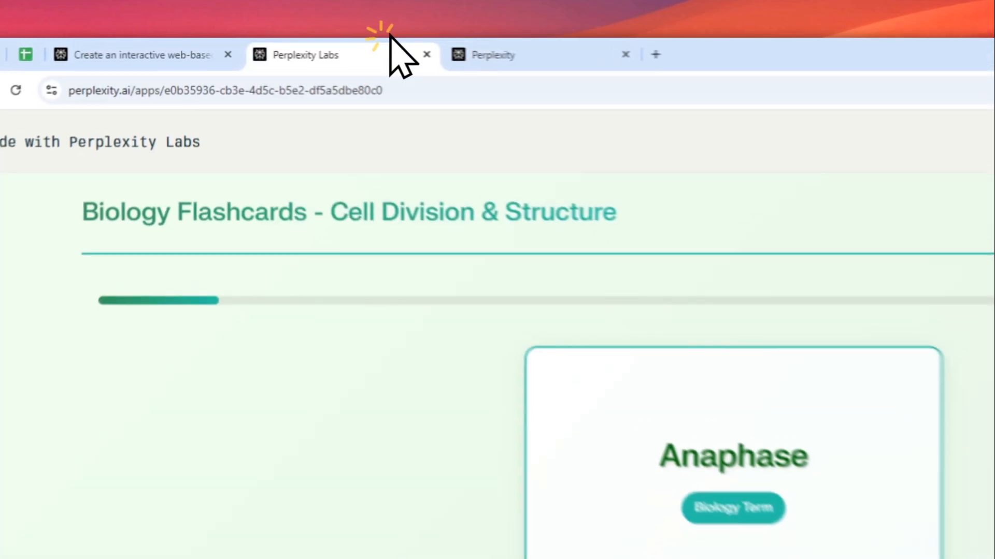
scroll(down, 3)
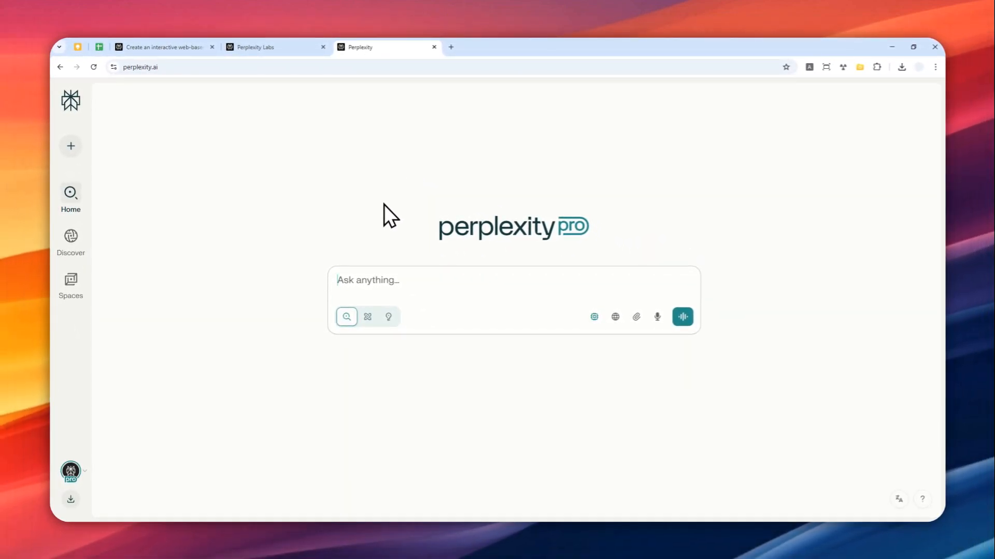
mouse_move(310, 145)
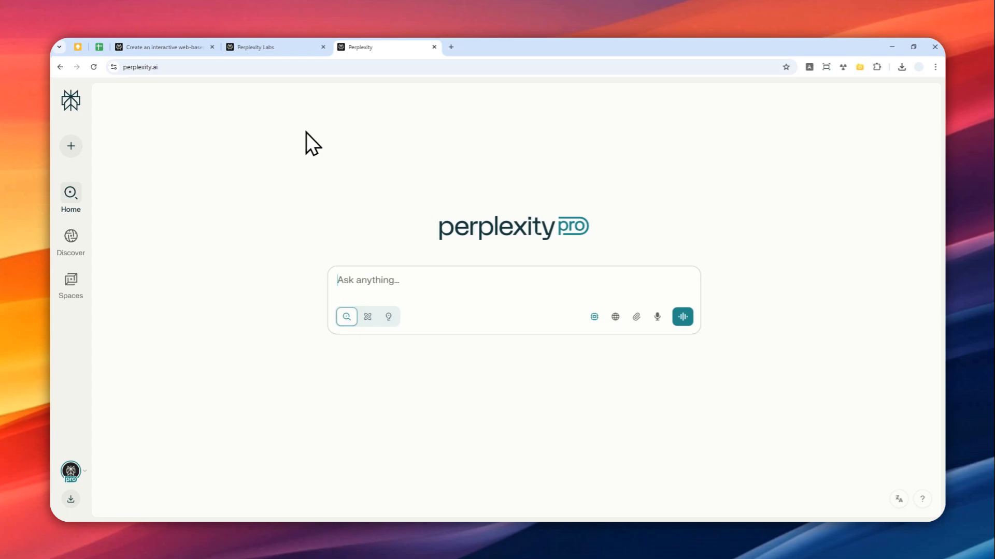
mouse_move(323, 176)
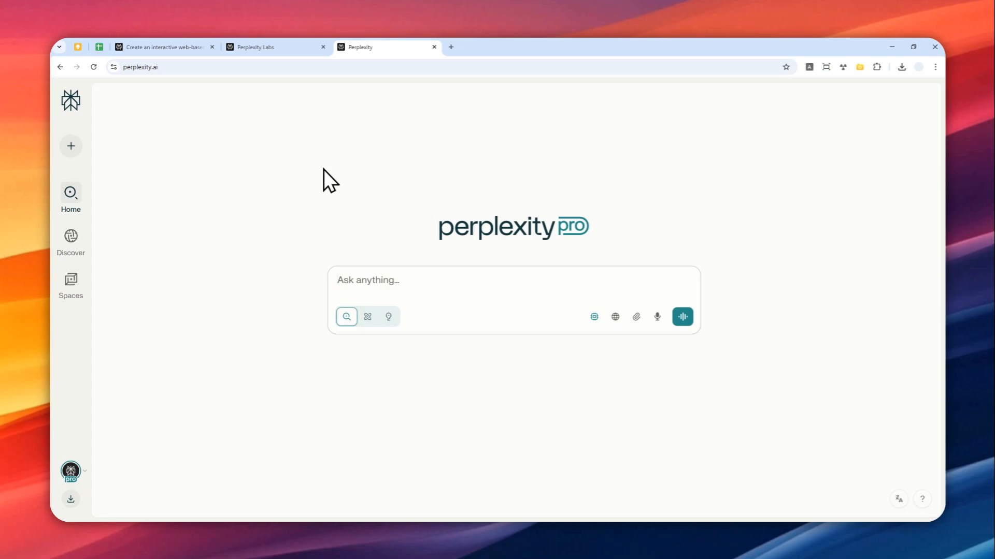
mouse_move(348, 195)
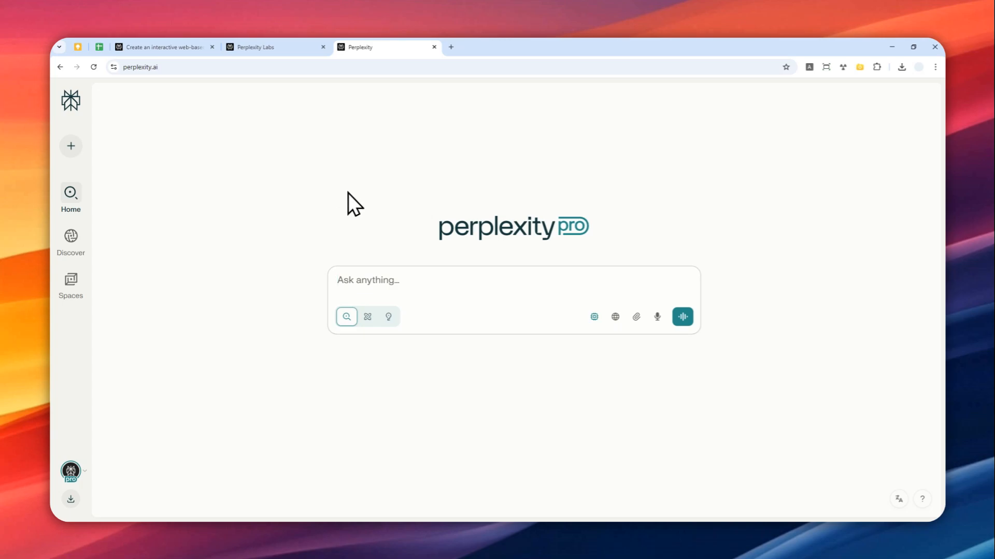
Step: Paste the flashcards prompt and replace the bracketed ten-term list with 'the document'
click(453, 288)
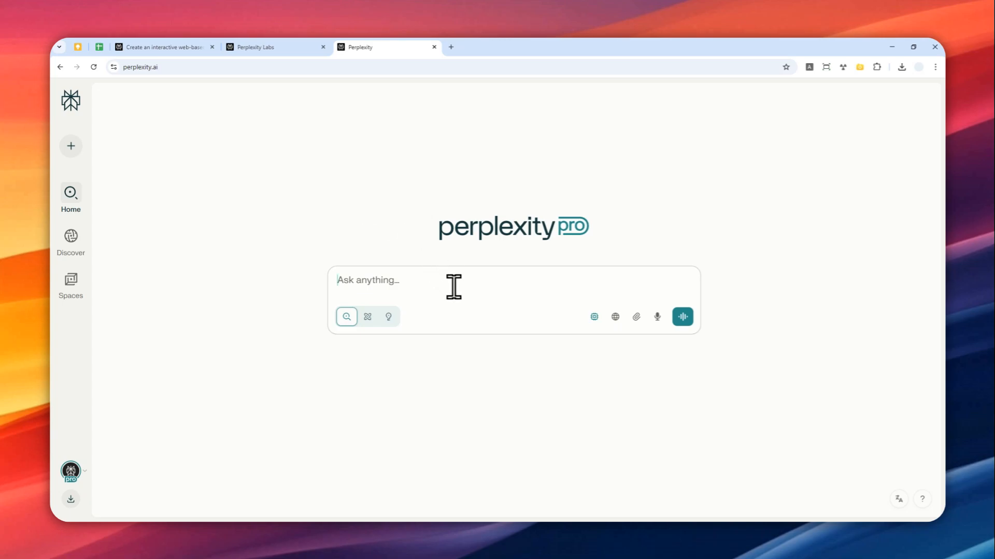
mouse_move(405, 289)
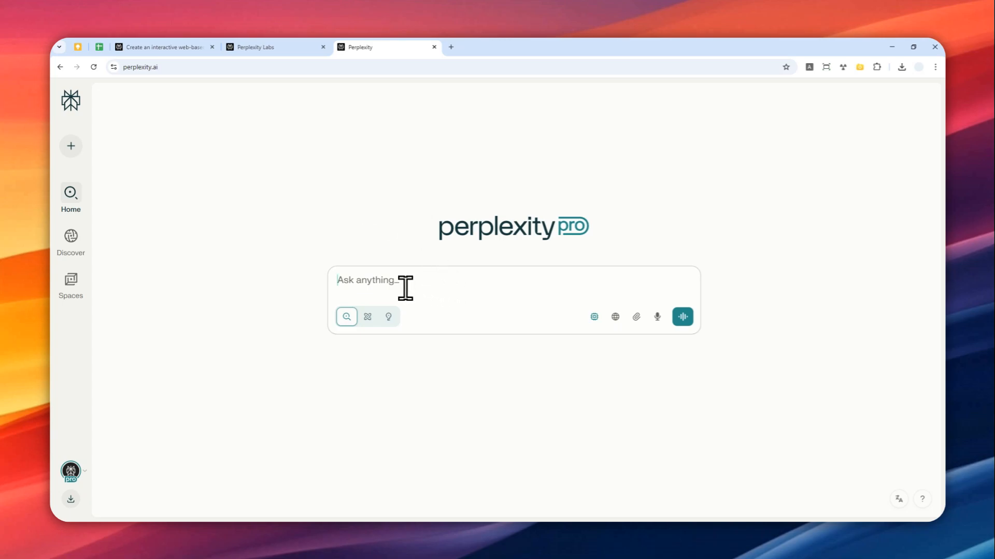
right_click(402, 288)
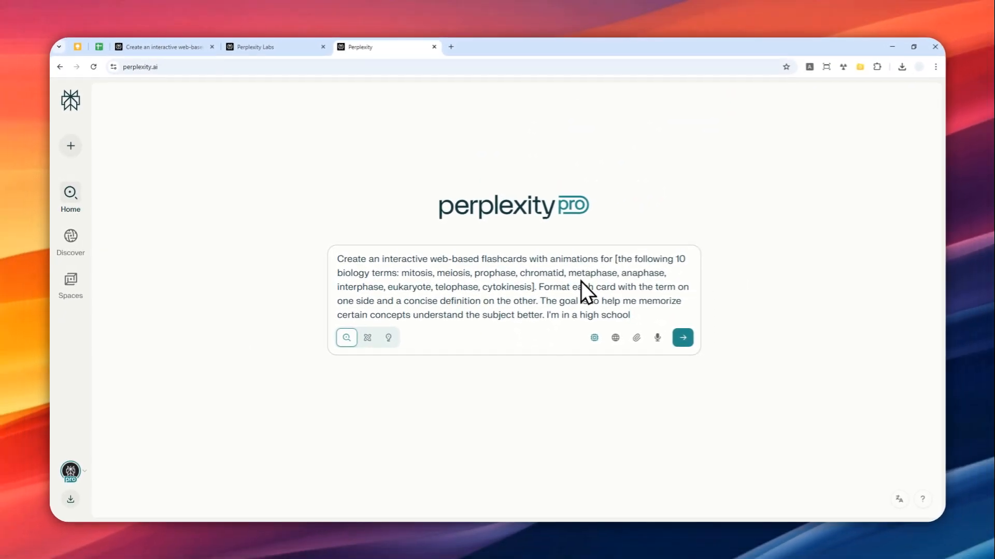
mouse_move(435, 294)
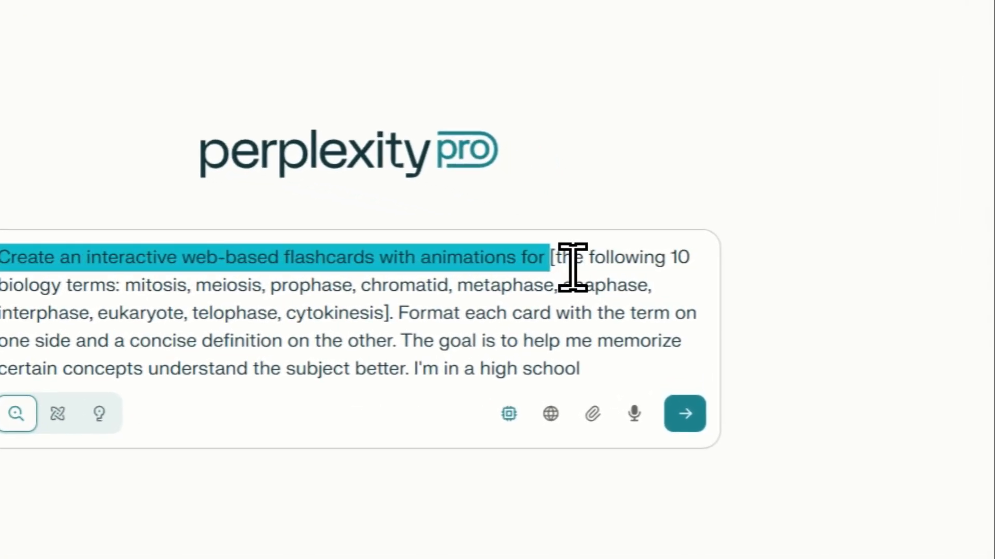
click(586, 257)
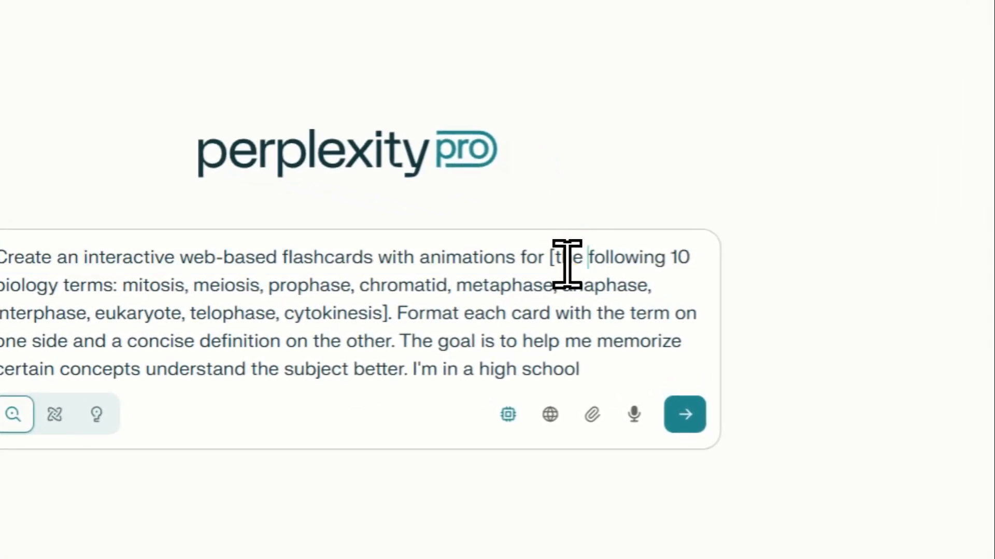
drag(552, 256, 390, 313)
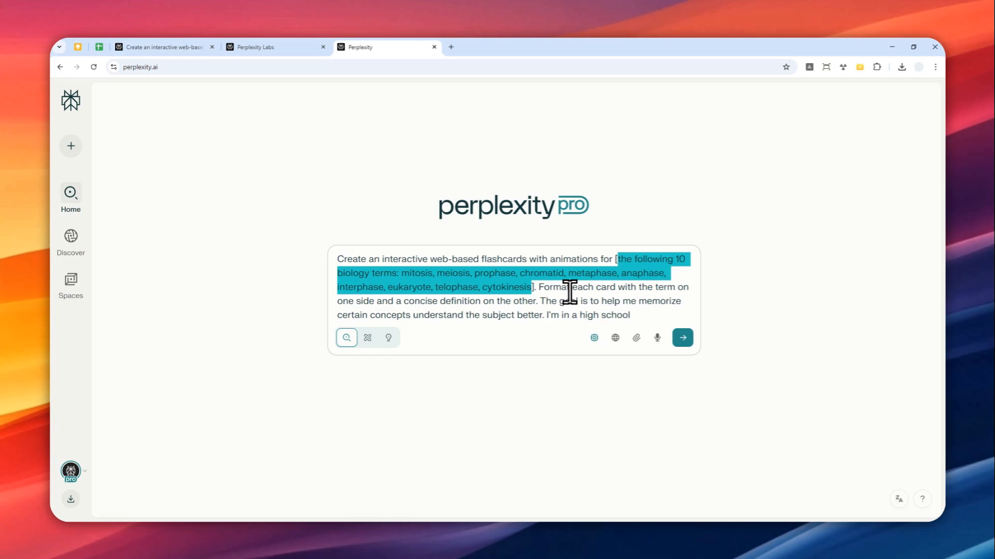
text(the document].)
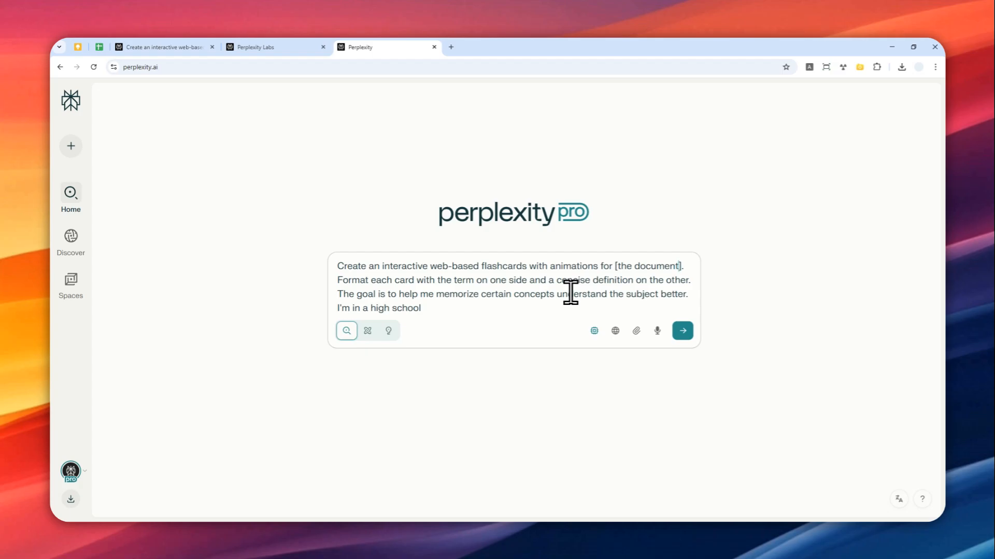
Step: Replace the '[the document]' placeholder with '[the types of muscles in human body]'
click(636, 331)
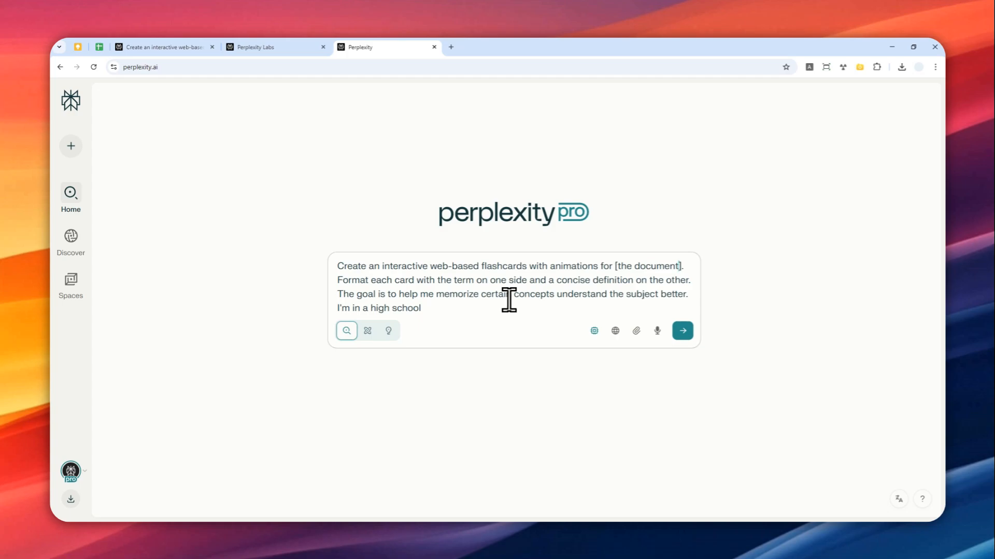
double_click(648, 266)
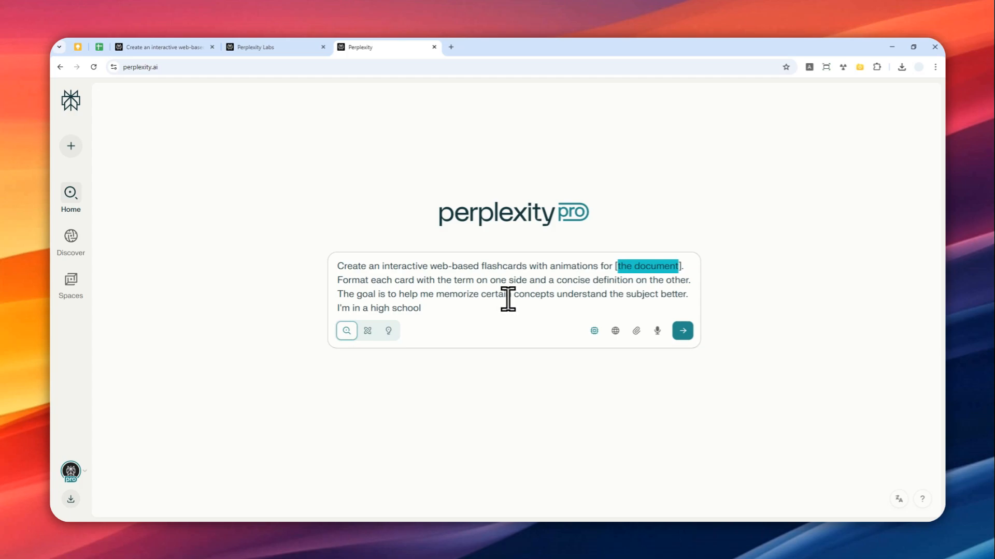
text(the types of muscles)
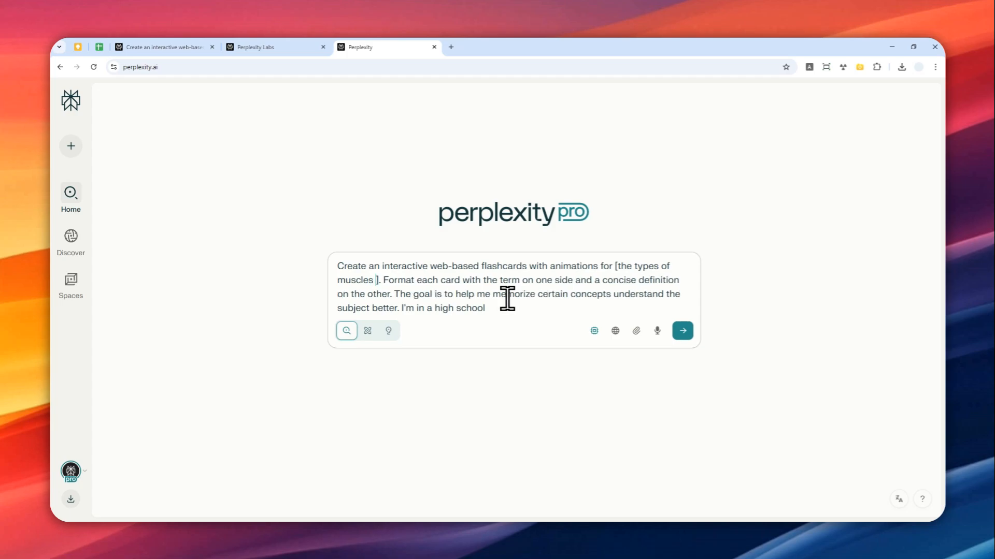
text(in human body)
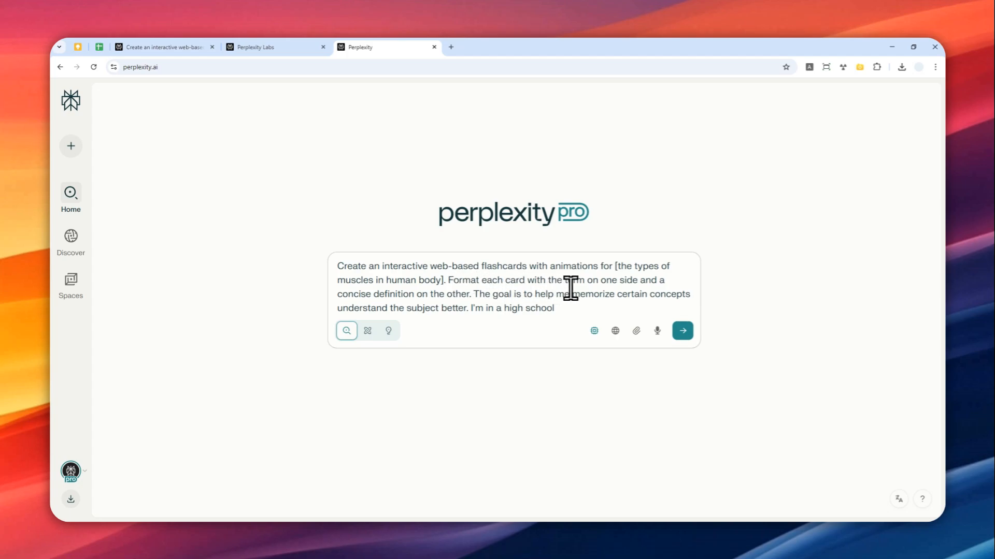
mouse_move(364, 303)
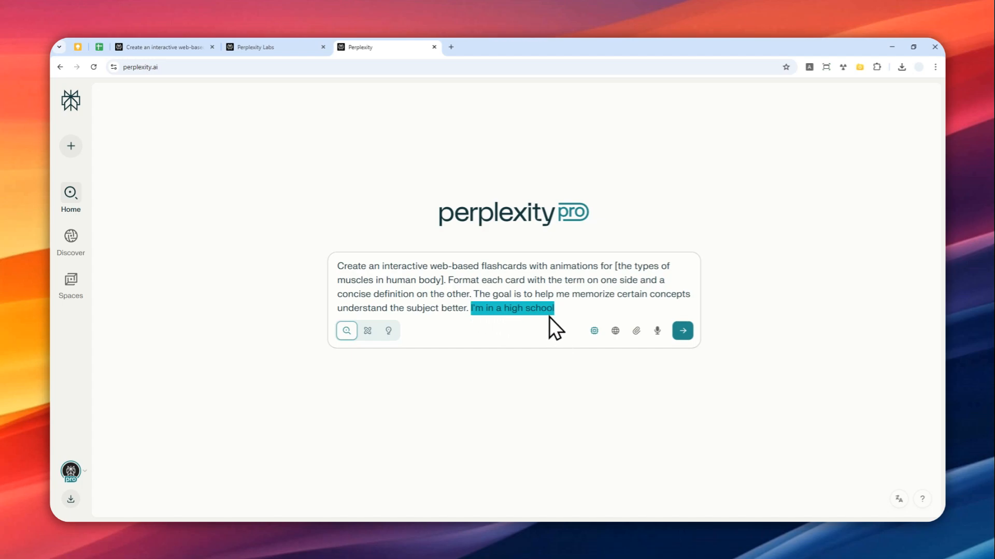
mouse_move(541, 321)
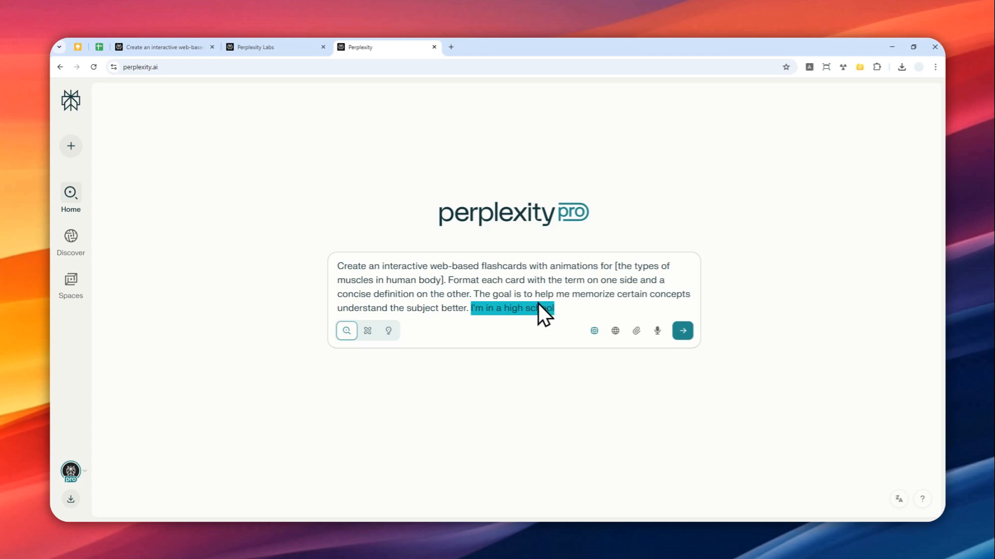
mouse_move(532, 322)
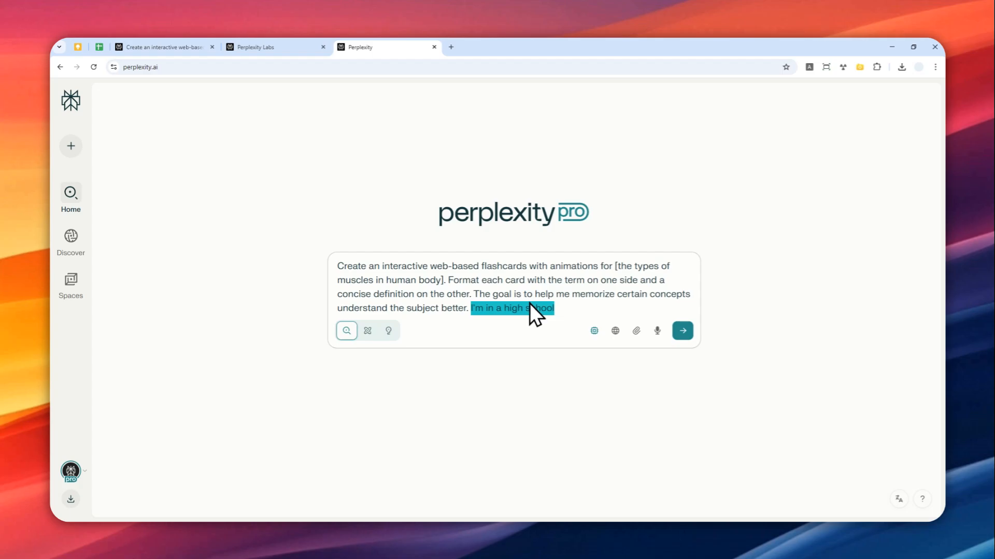
mouse_move(388, 330)
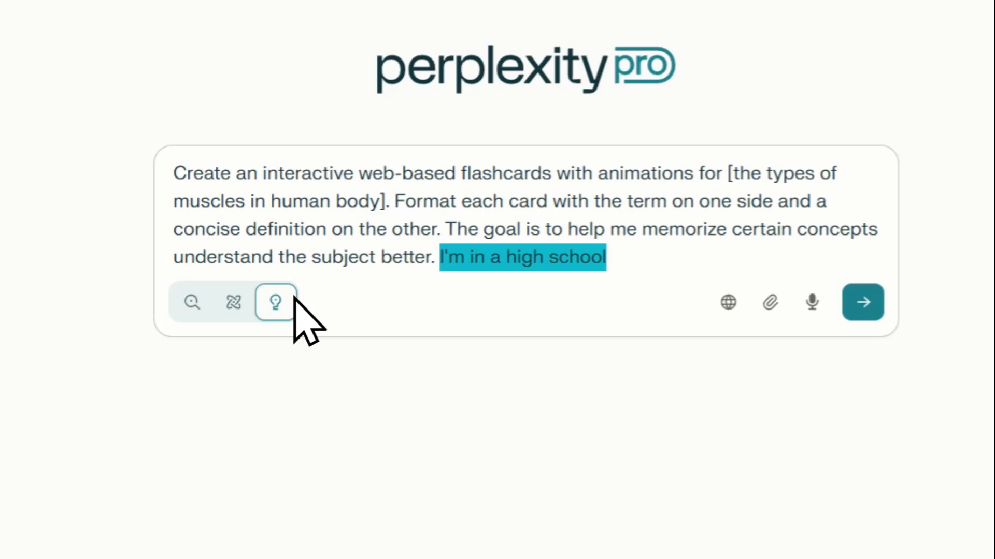
Step: Switch to Labs mode, add Academic to the Web sources, and submit the prompt
click(727, 303)
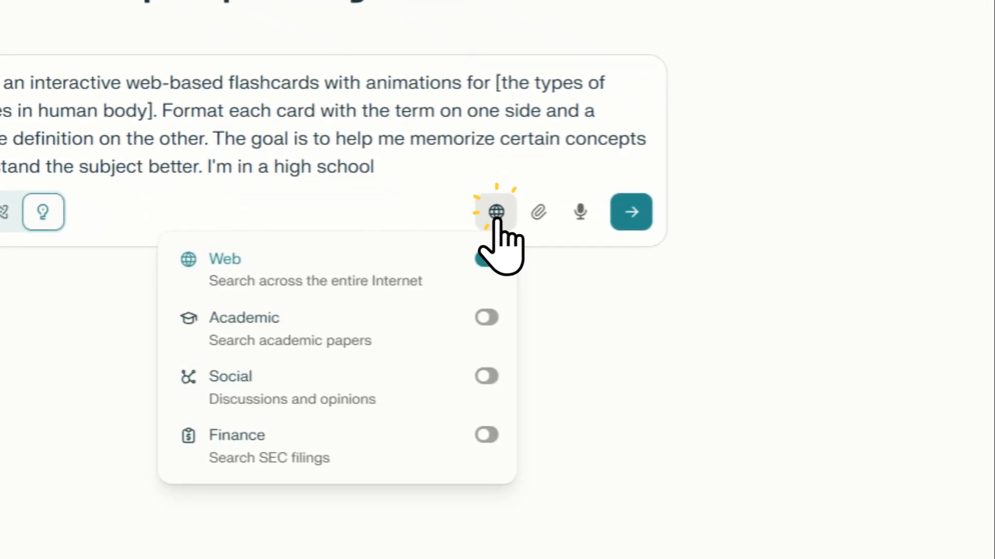
click(487, 318)
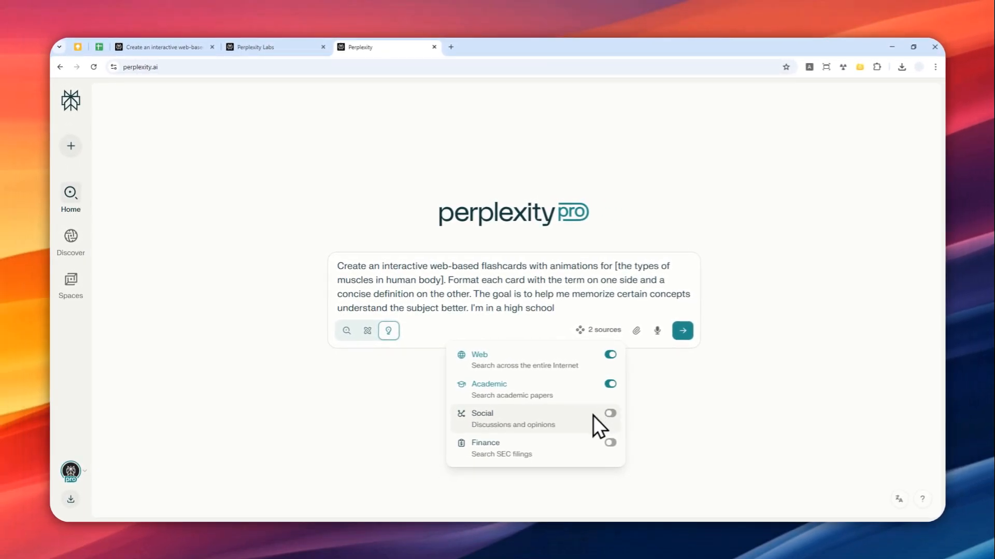
mouse_move(555, 368)
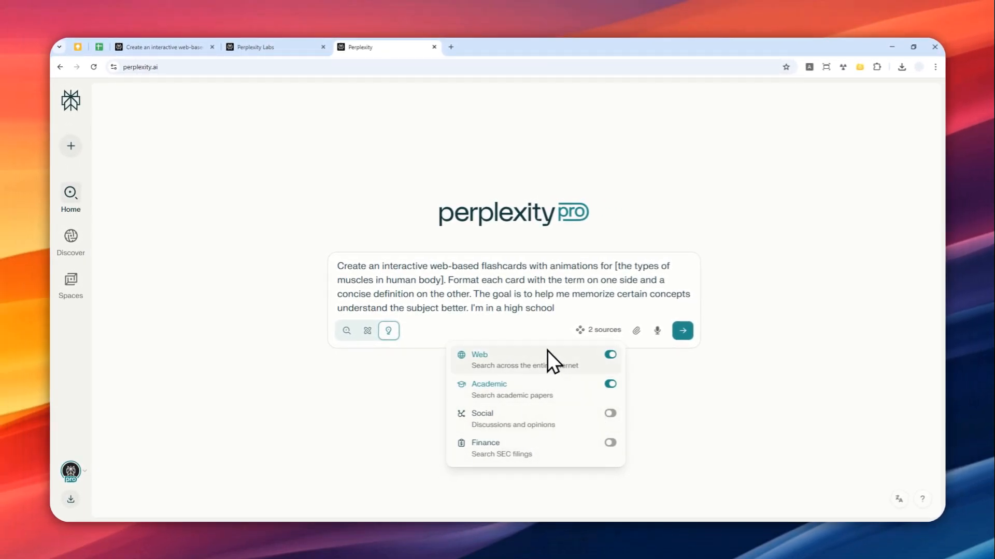
mouse_move(563, 395)
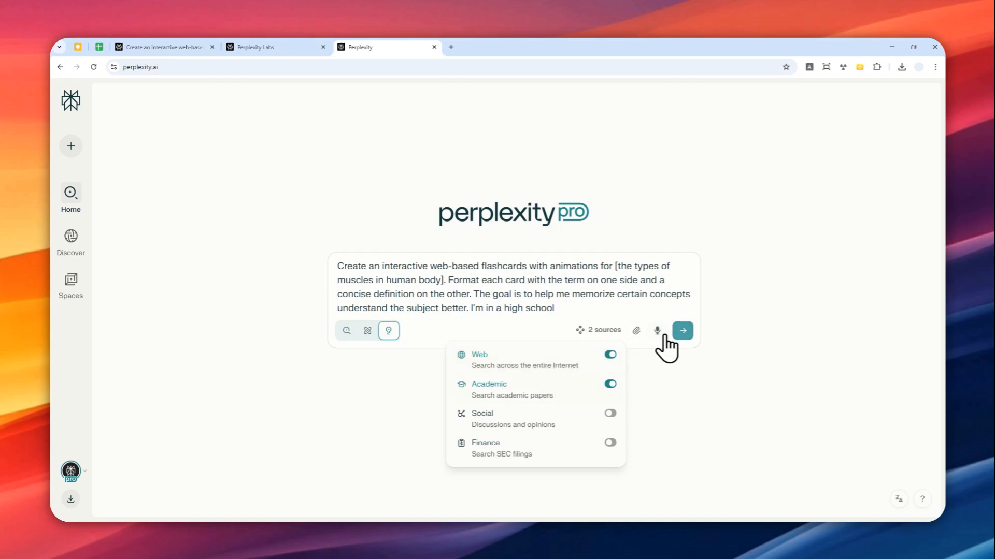
click(682, 331)
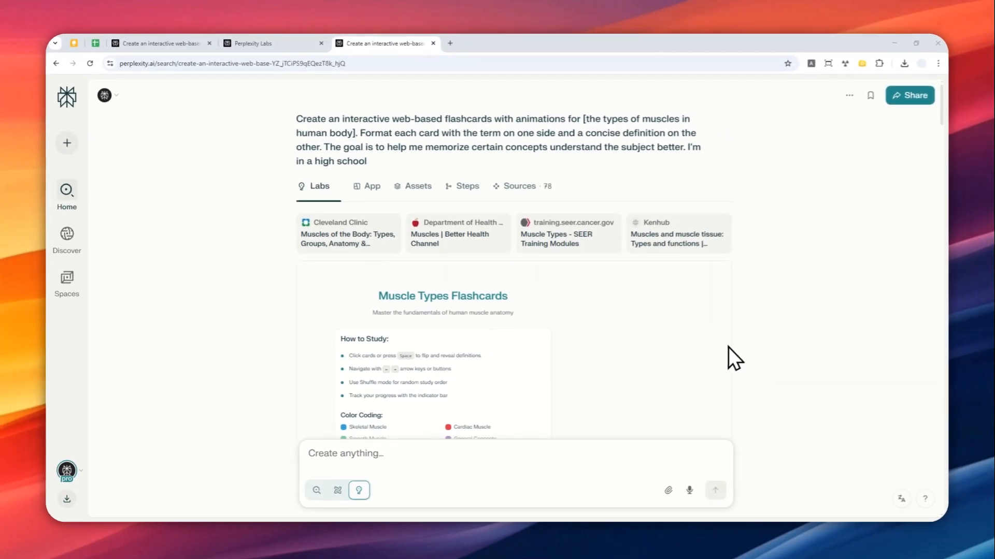
Step: Open the Muscle Types Flashcards app with 'View full screen' below the preview
scroll(down, 3)
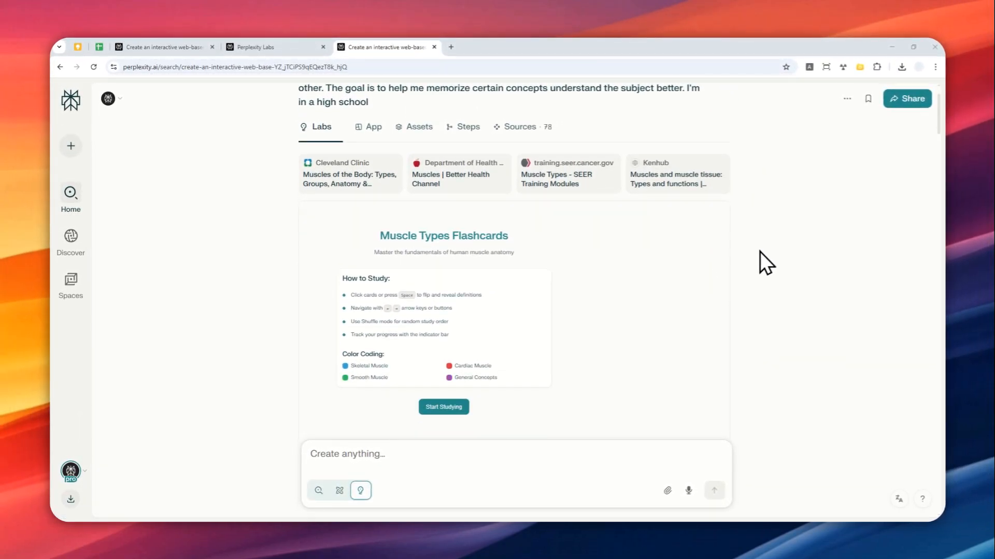
scroll(down, 3)
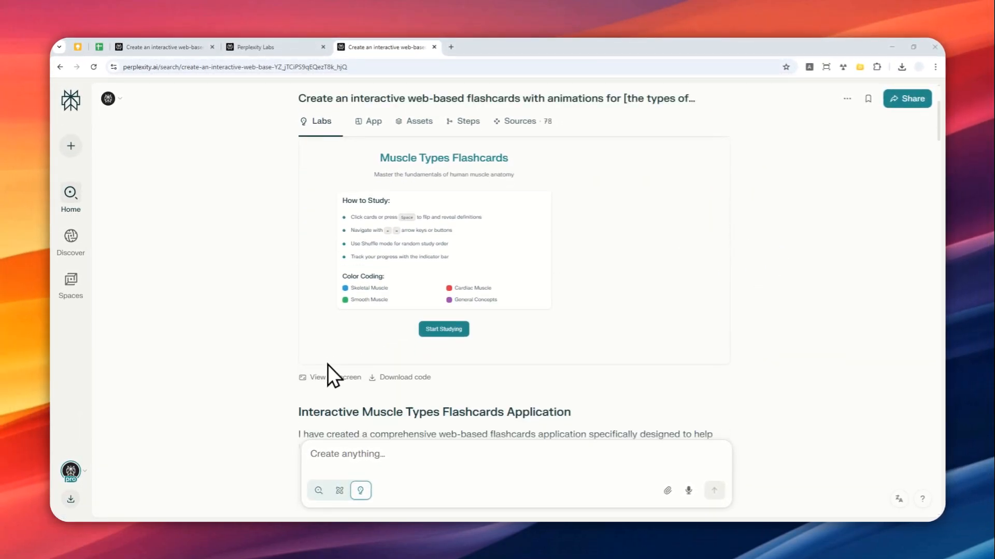
click(324, 377)
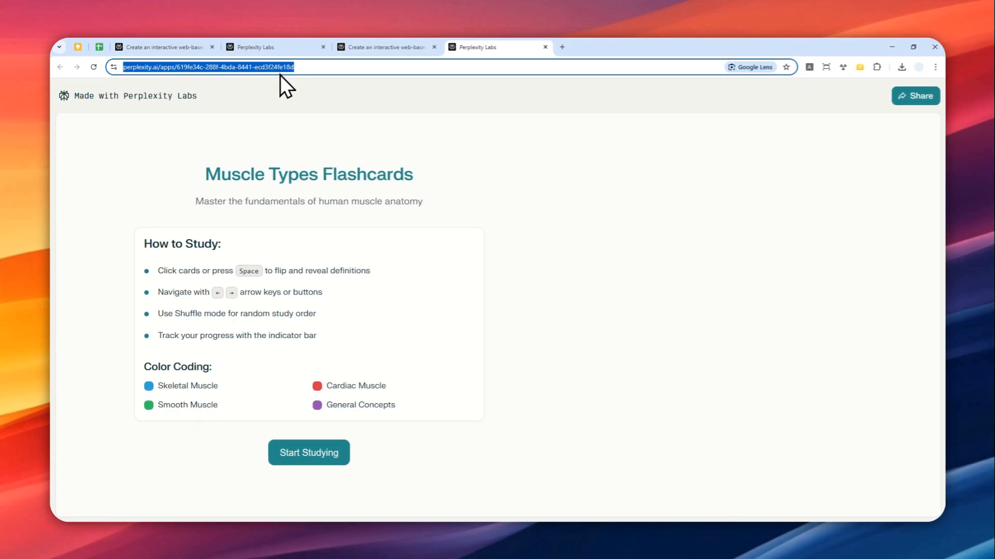
mouse_move(325, 294)
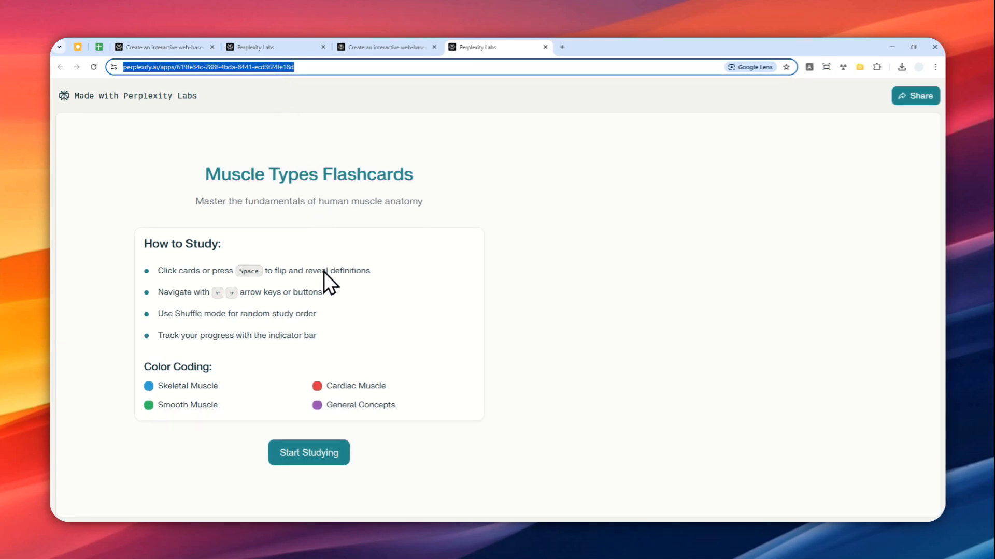
mouse_move(320, 286)
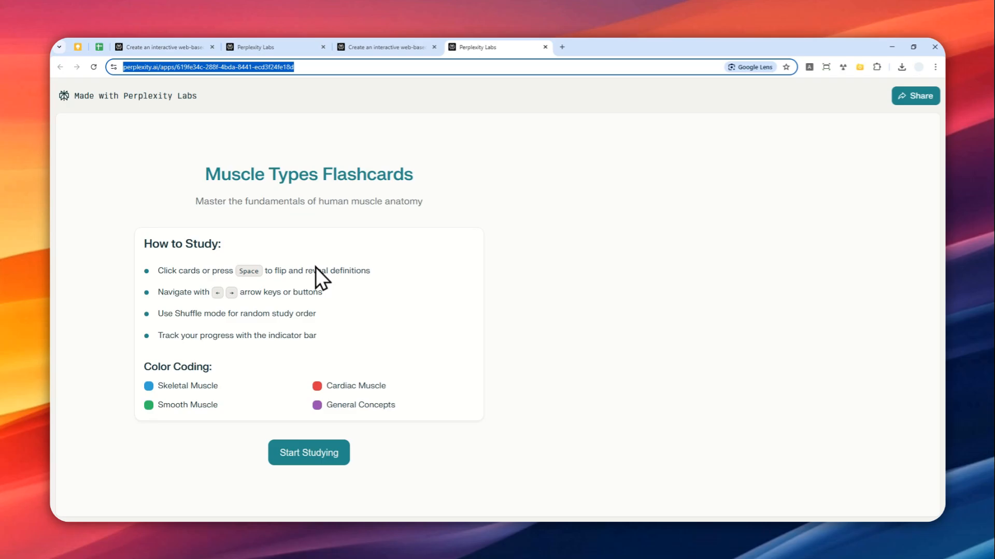
mouse_move(282, 328)
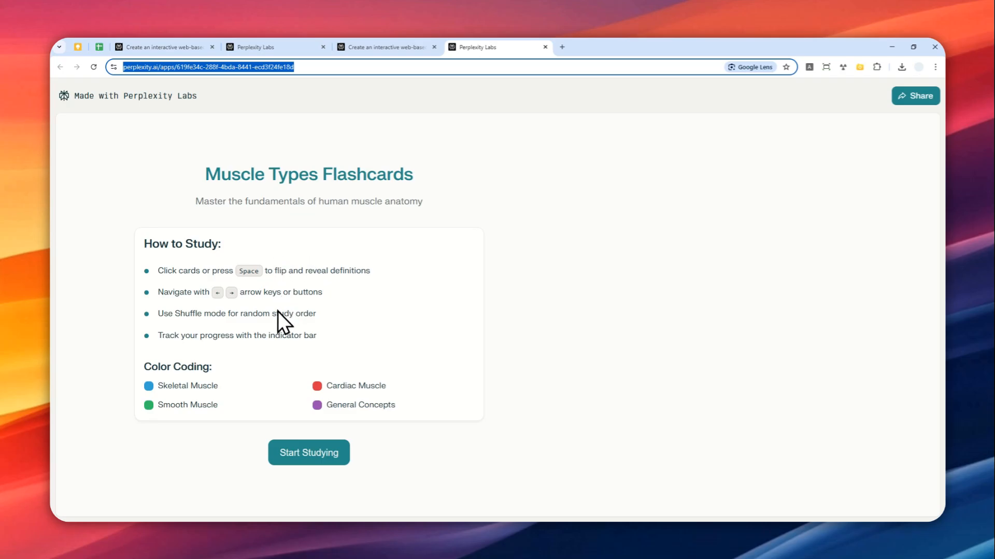
mouse_move(292, 462)
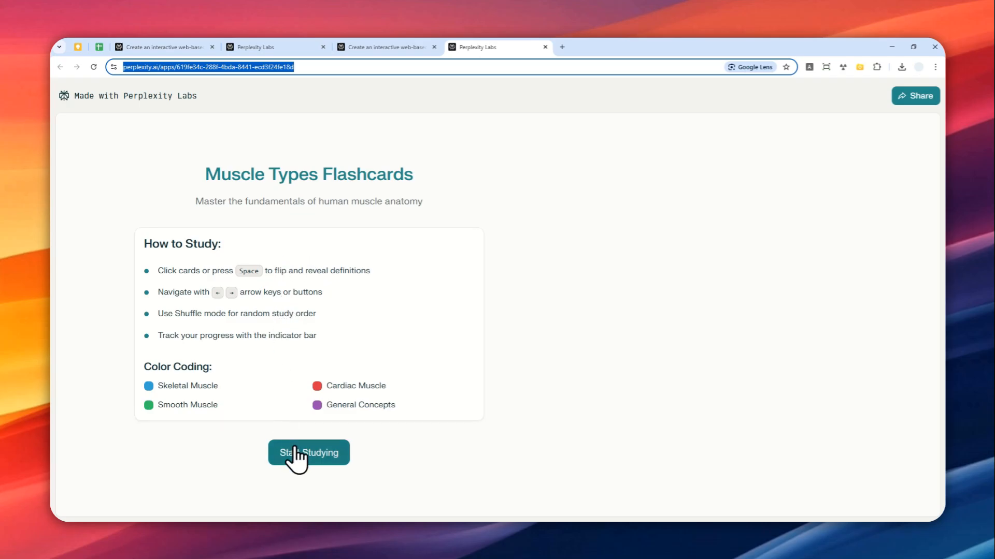
Step: Start studying and advance through Cardiac, Smooth, Voluntary, Involuntary and Striated Muscle cards
click(309, 454)
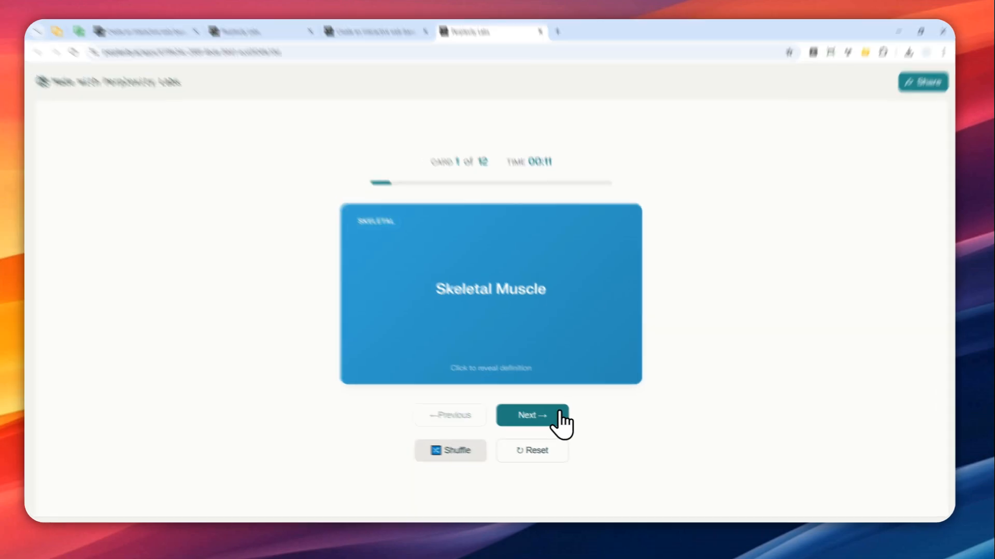
click(532, 415)
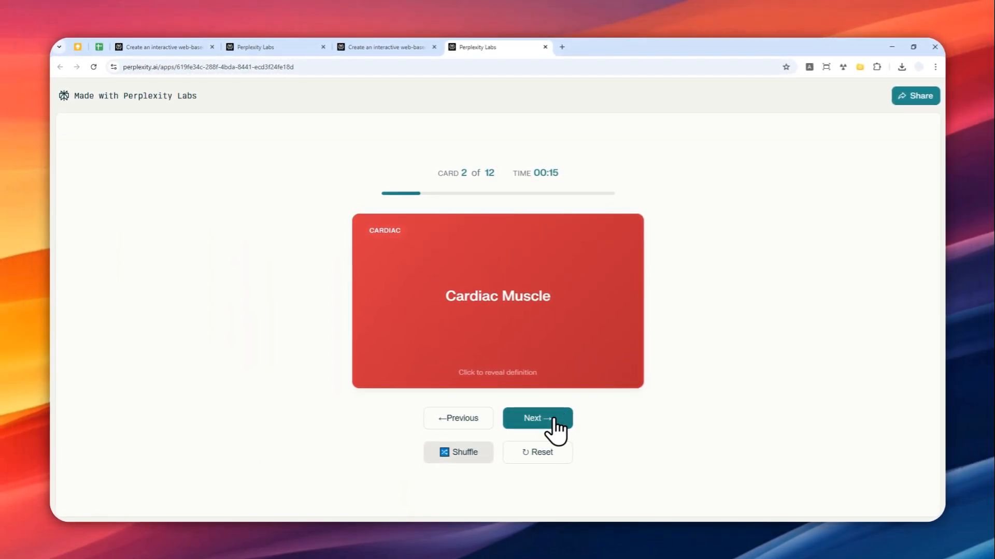
click(536, 417)
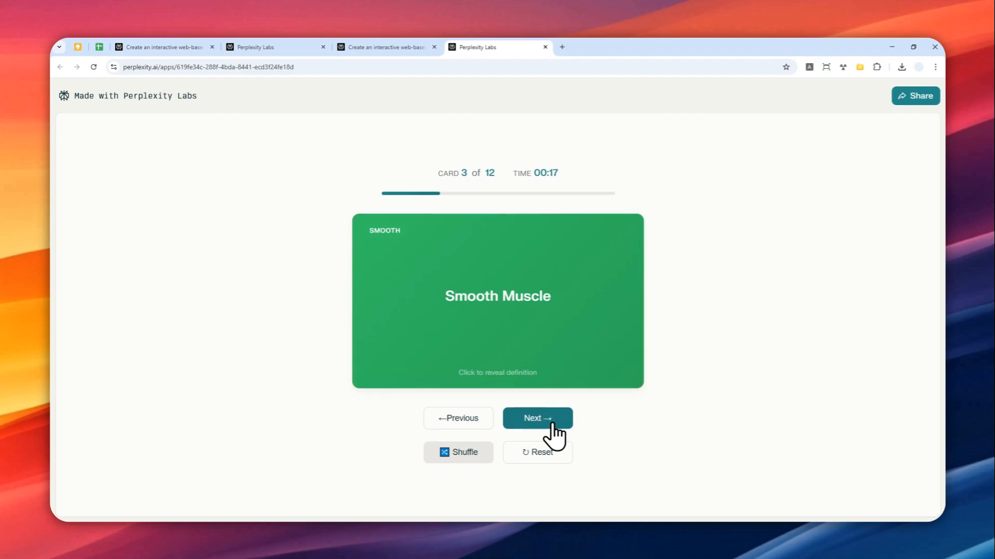
click(537, 418)
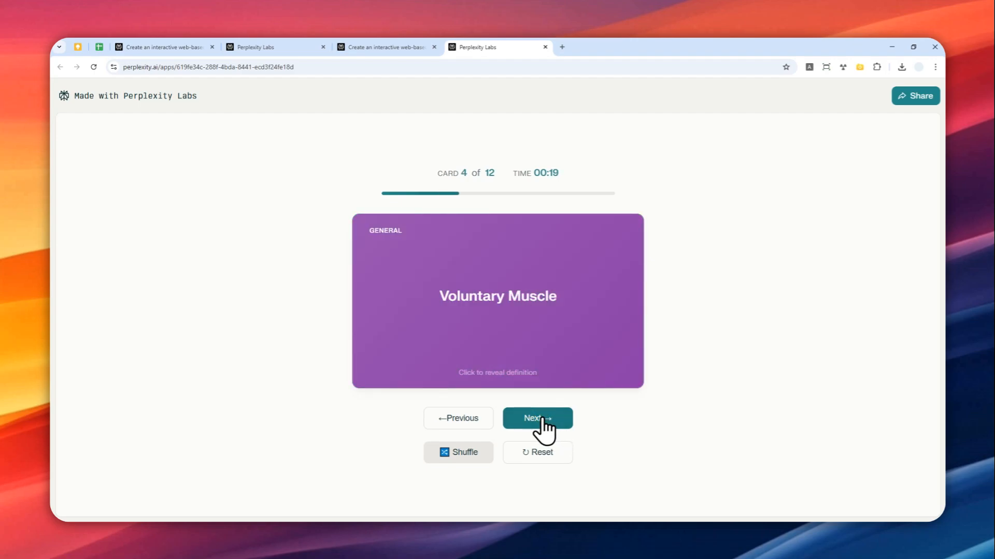
click(537, 417)
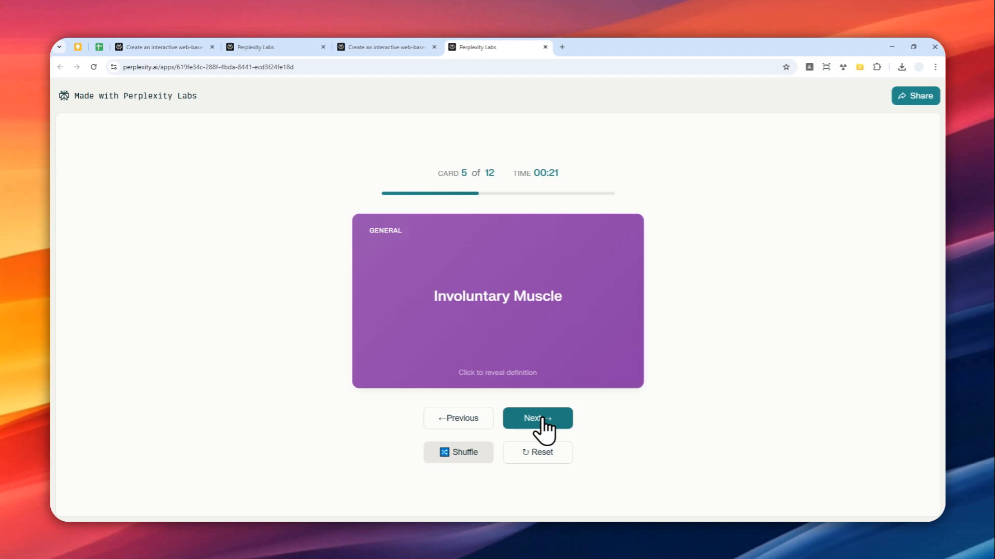
click(536, 417)
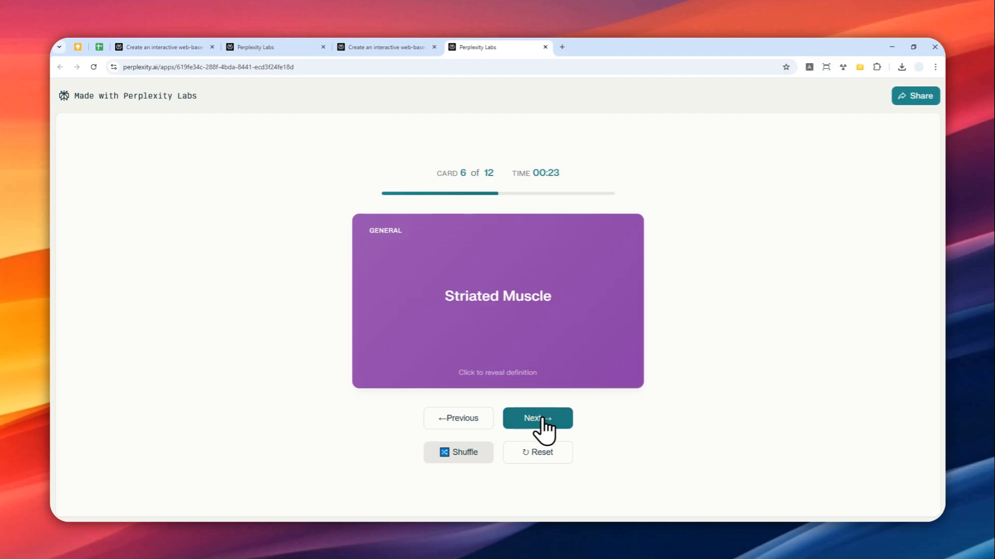
Step: Flip the Peristalsis card, continue through Myocardium and Muscle Fiber, and complete the 12-card session
click(537, 418)
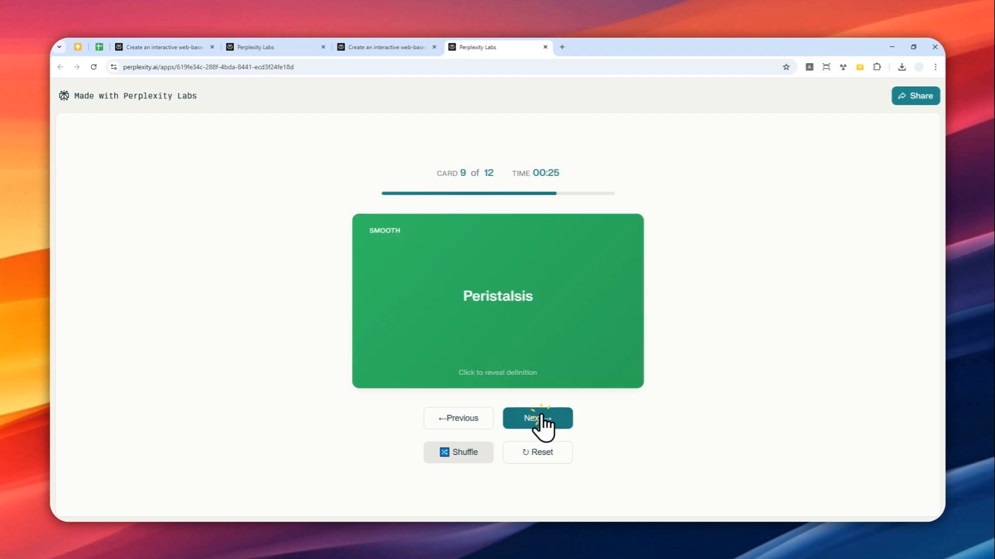
click(497, 298)
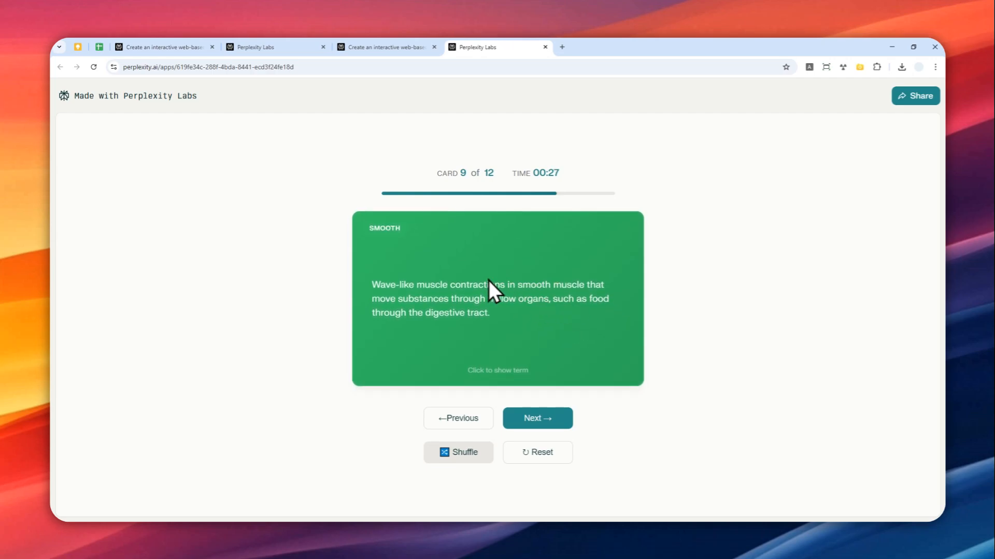
click(536, 417)
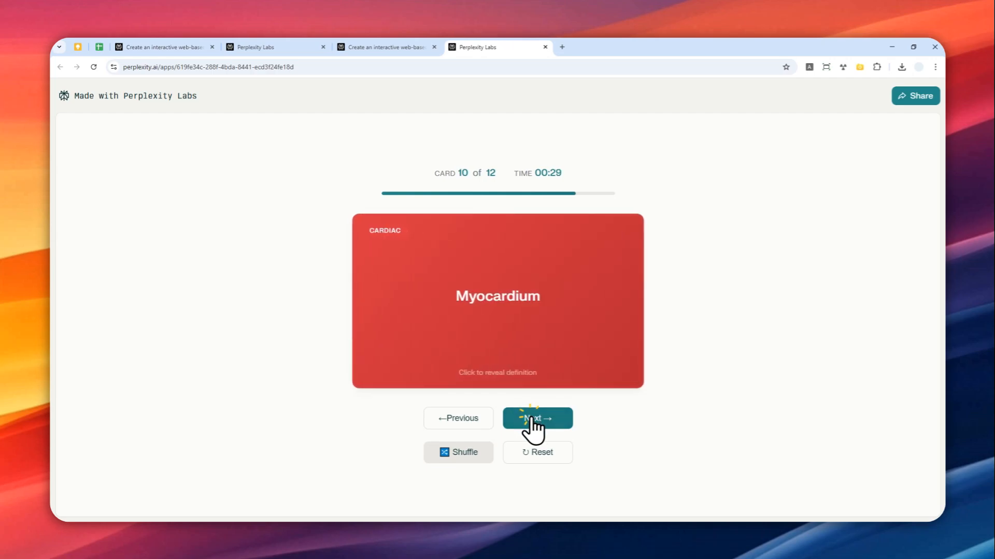
click(536, 418)
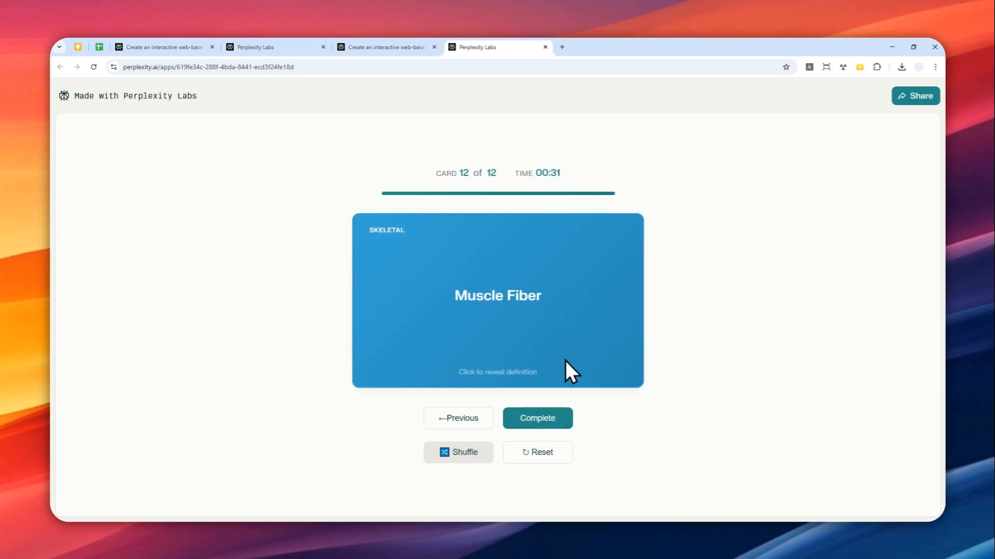
click(537, 418)
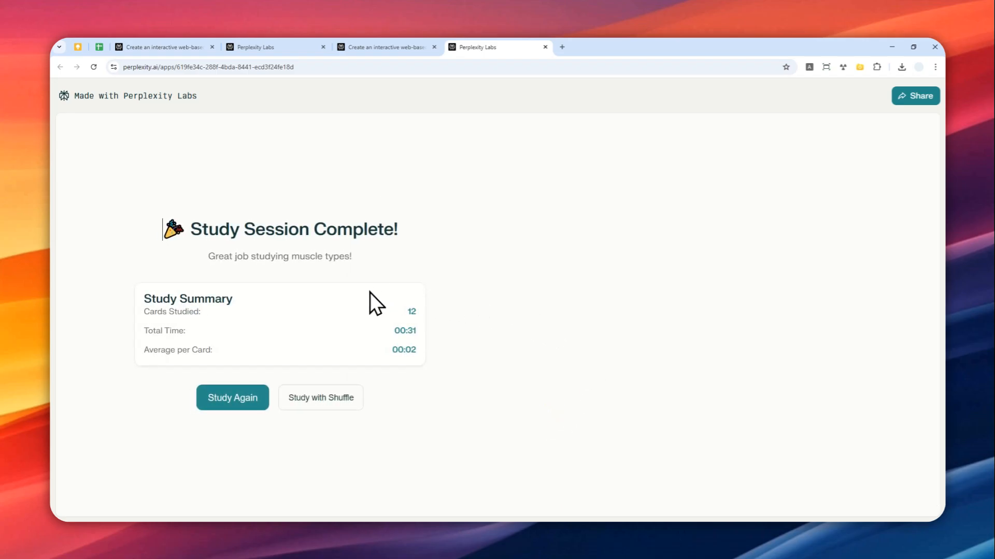